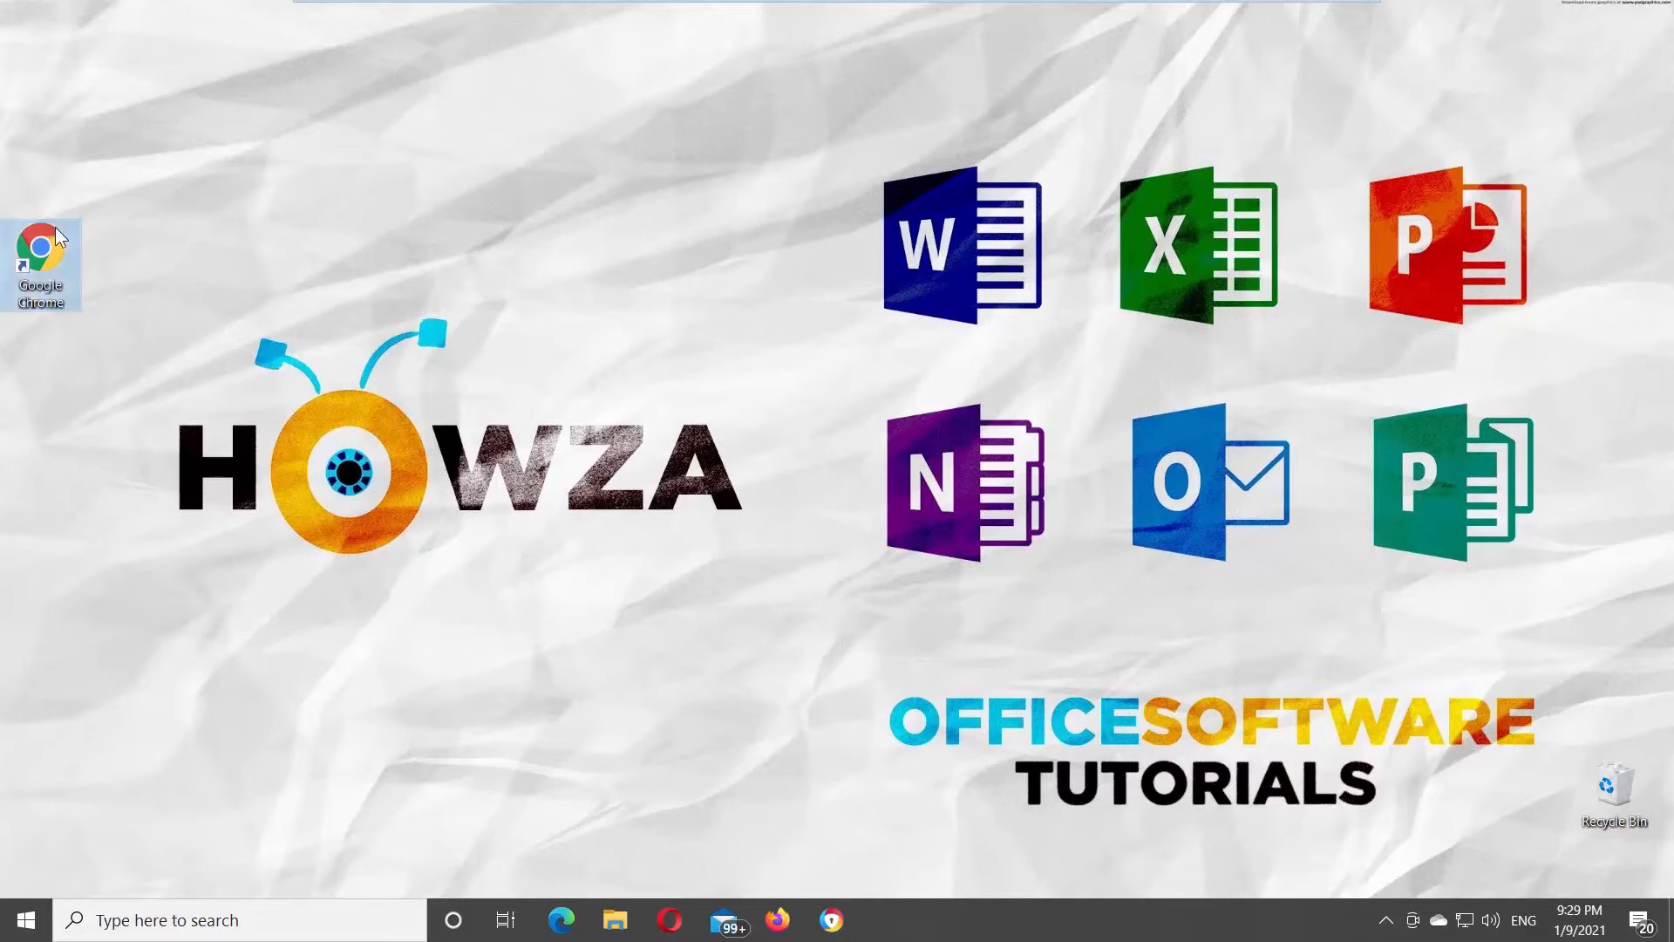
# Launch Google Chrome and go to onedrive.live.com
pyautogui.doubleClick(41, 264)
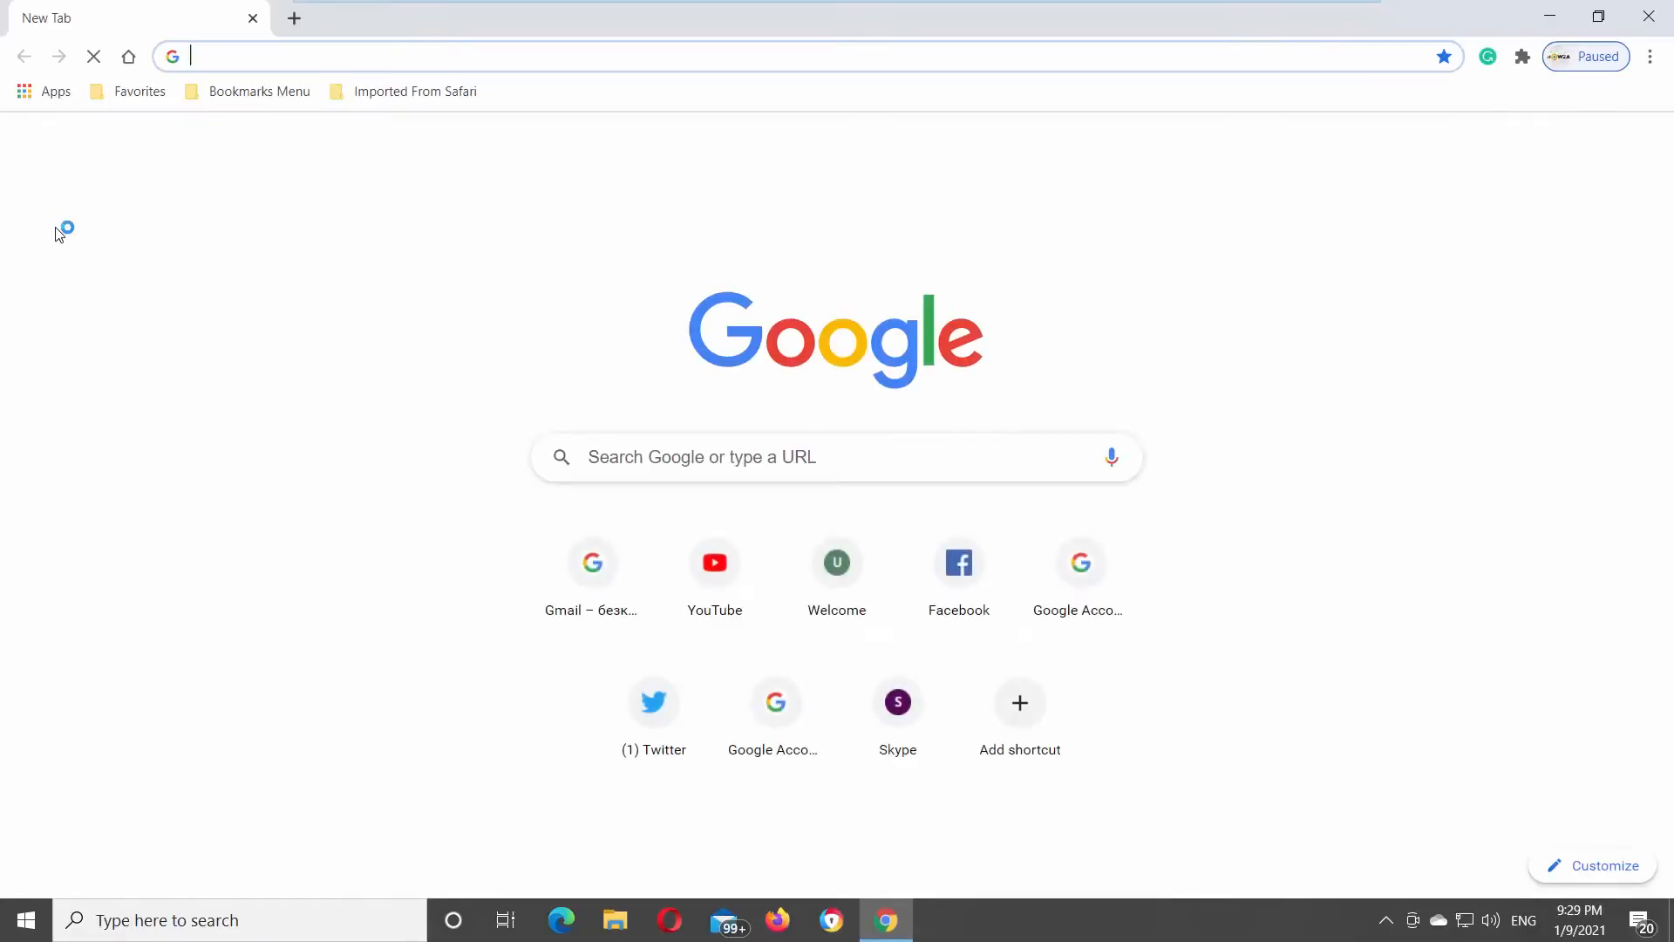
pyautogui.write('onedrive.live.com')
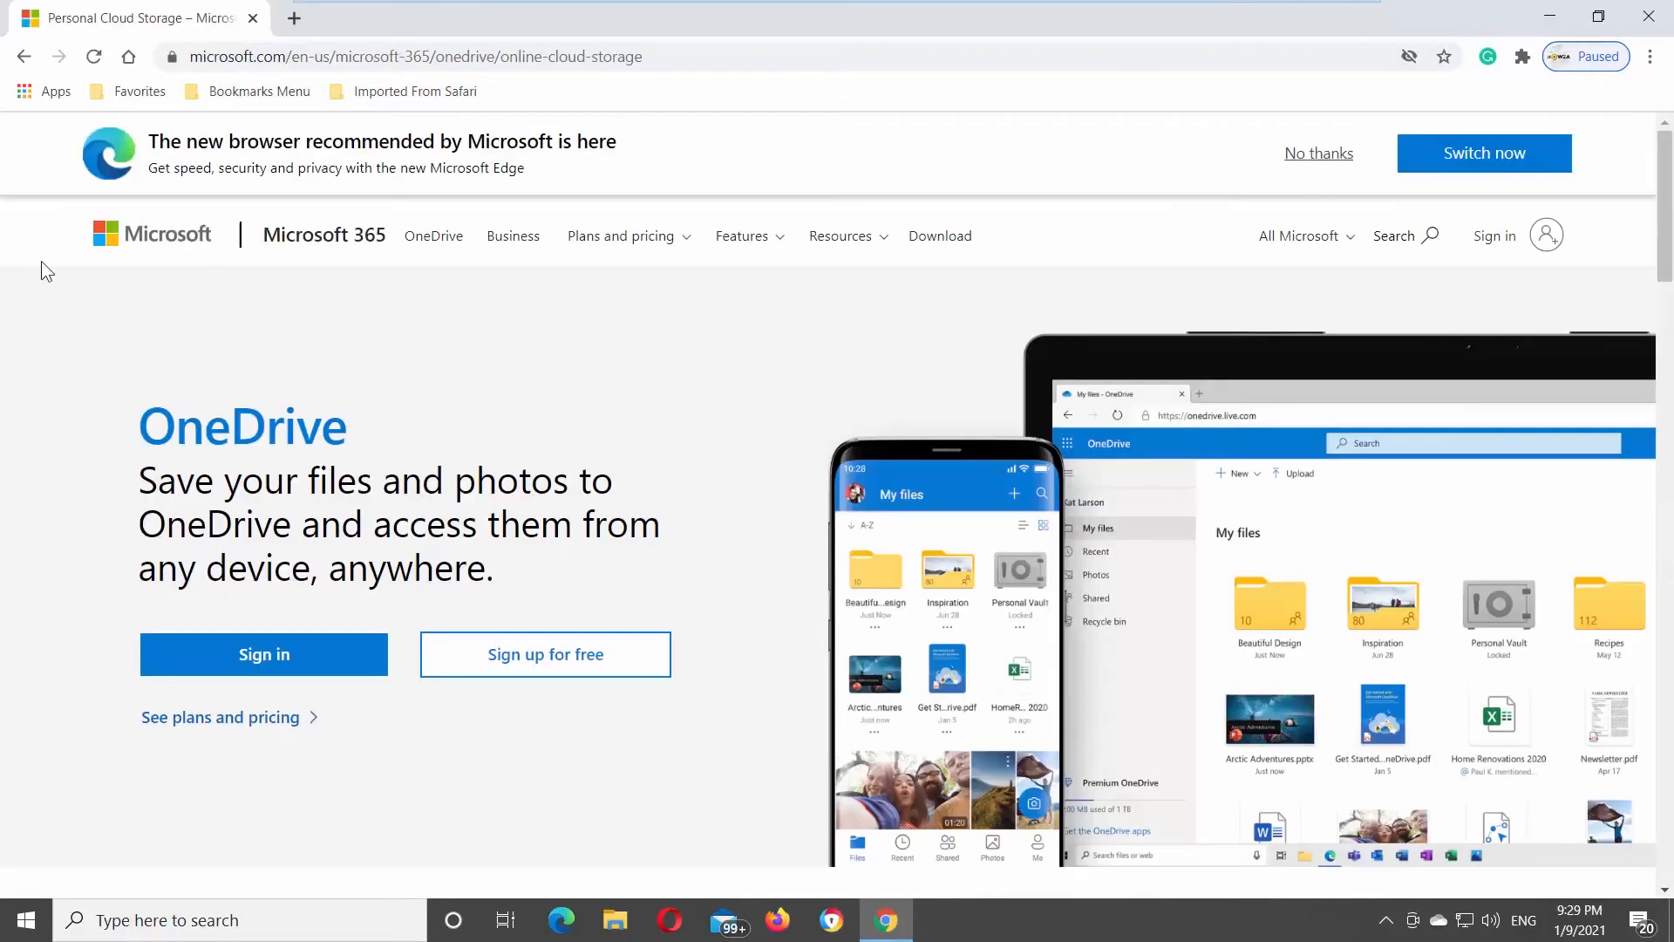
# Sign in to the Microsoft account, then open File Explorer and bring up This PC's context menu
pyautogui.click(263, 653)
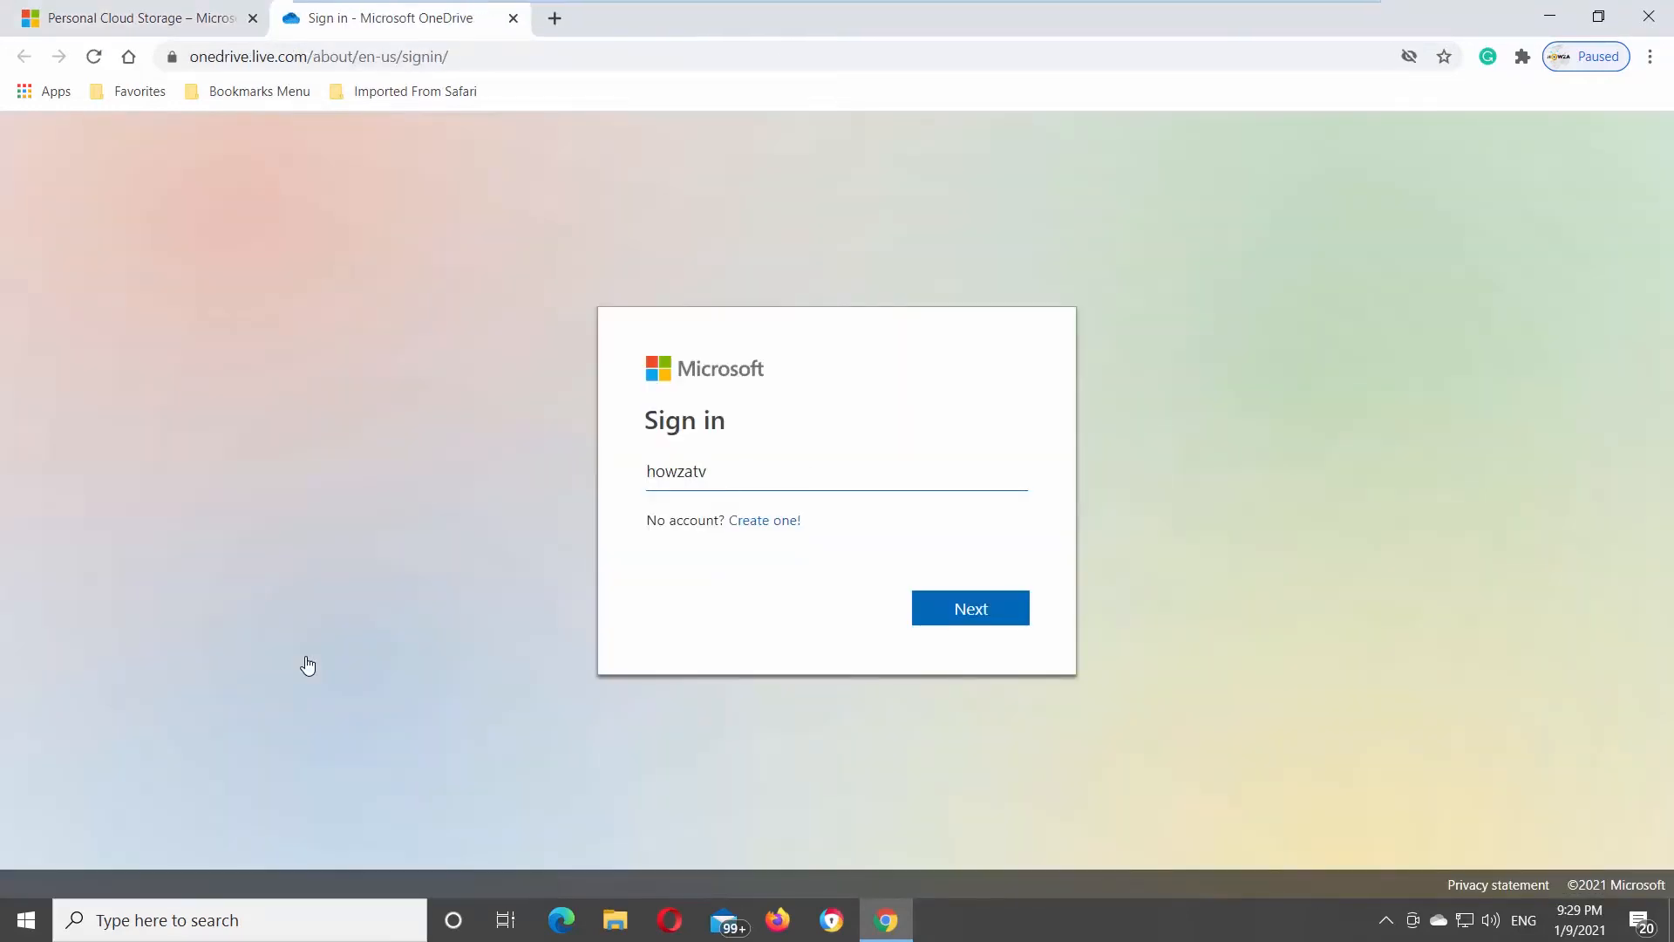
pyautogui.click(970, 608)
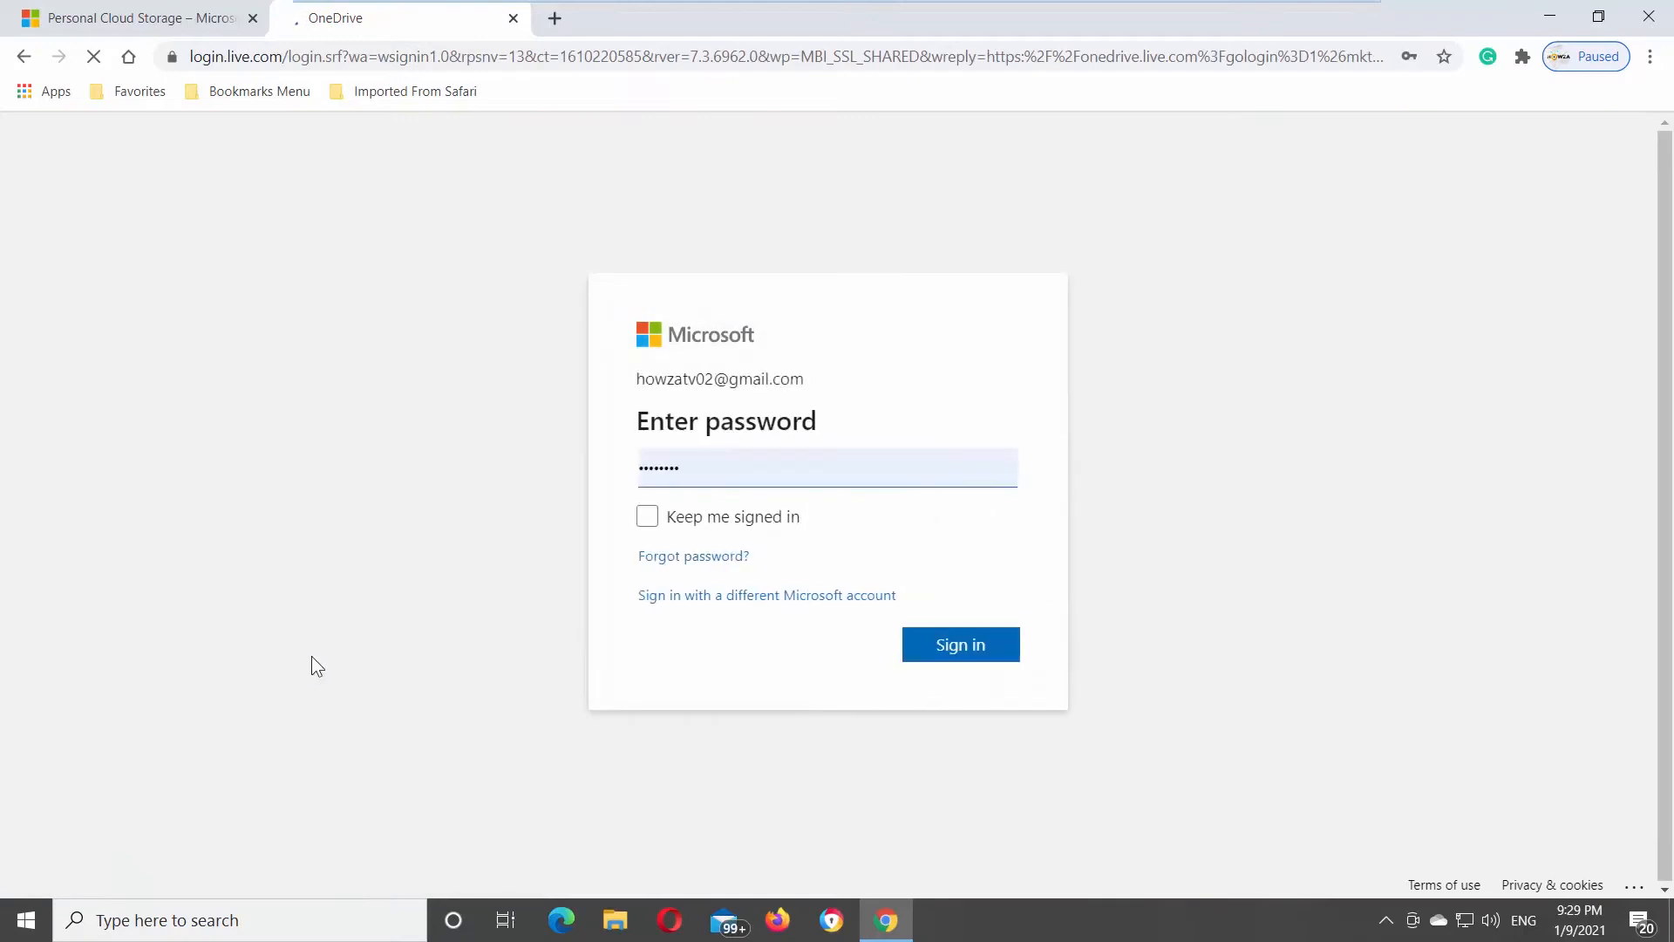
pyautogui.click(959, 643)
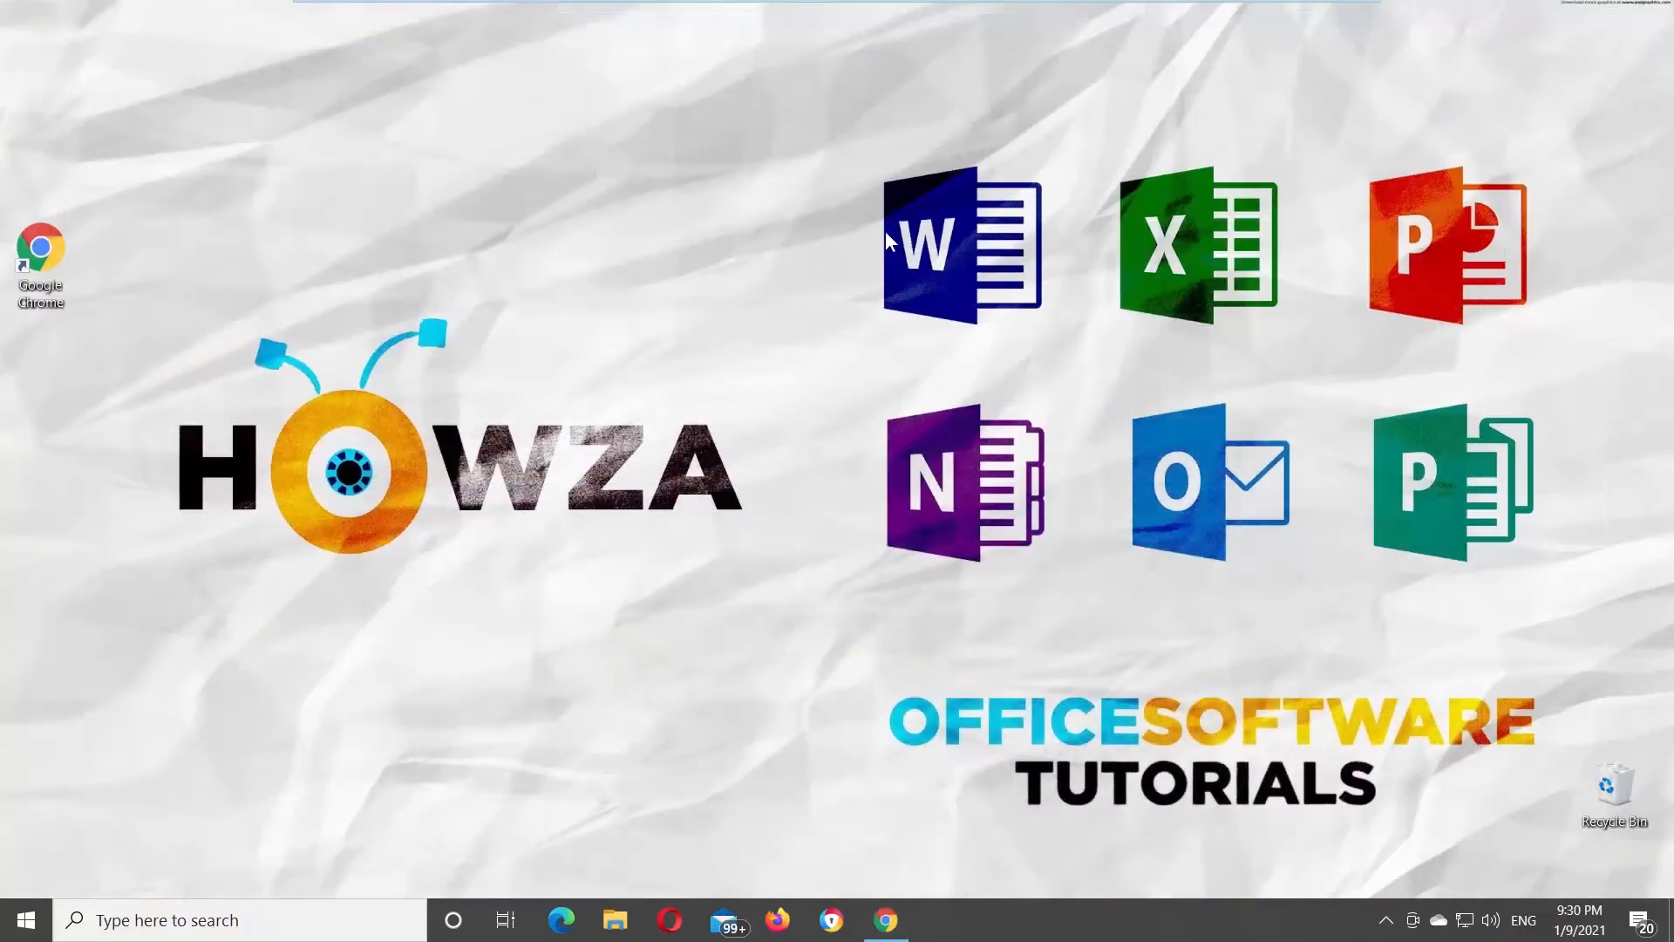
pyautogui.moveTo(636, 819)
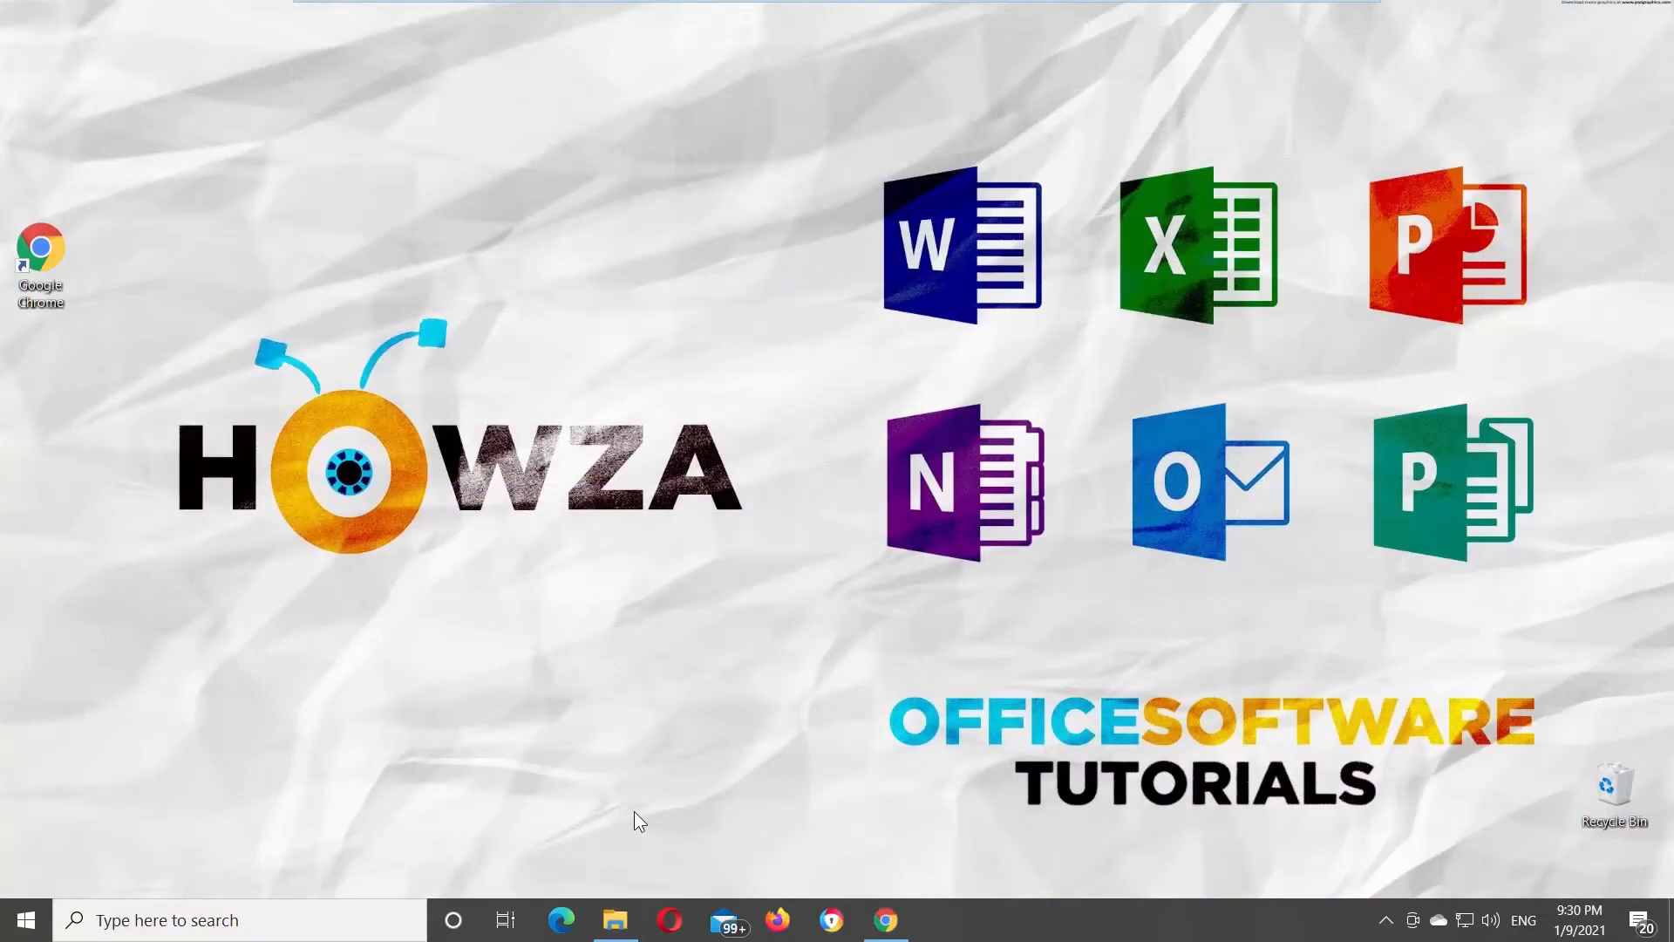
pyautogui.click(613, 919)
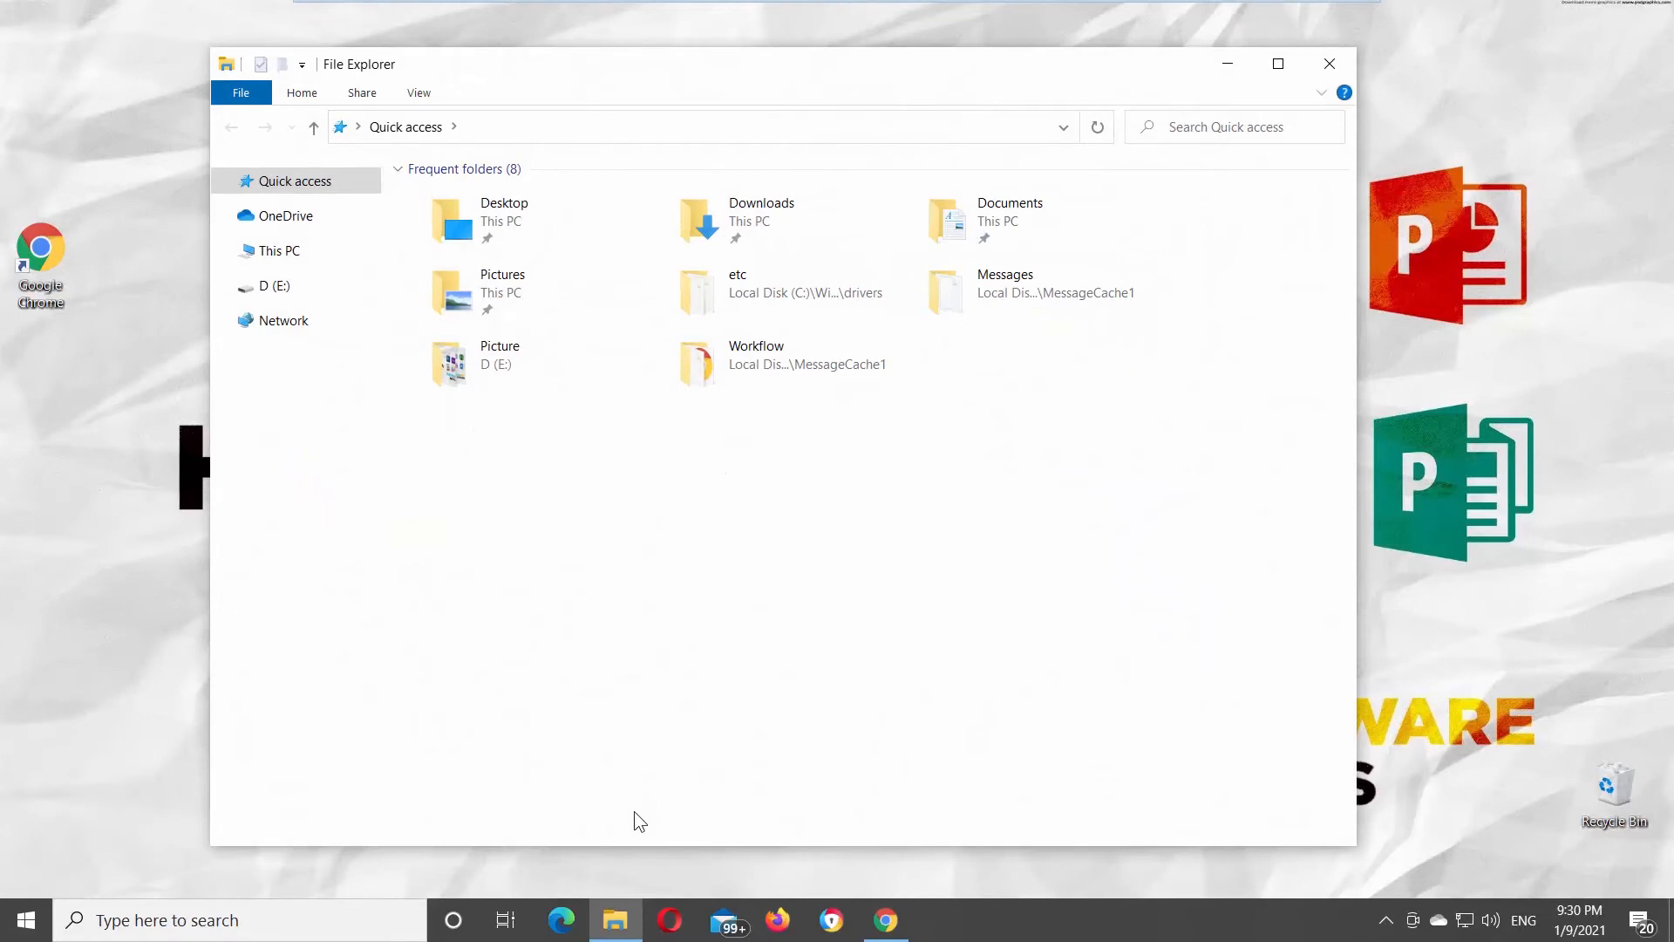
pyautogui.rightClick(275, 250)
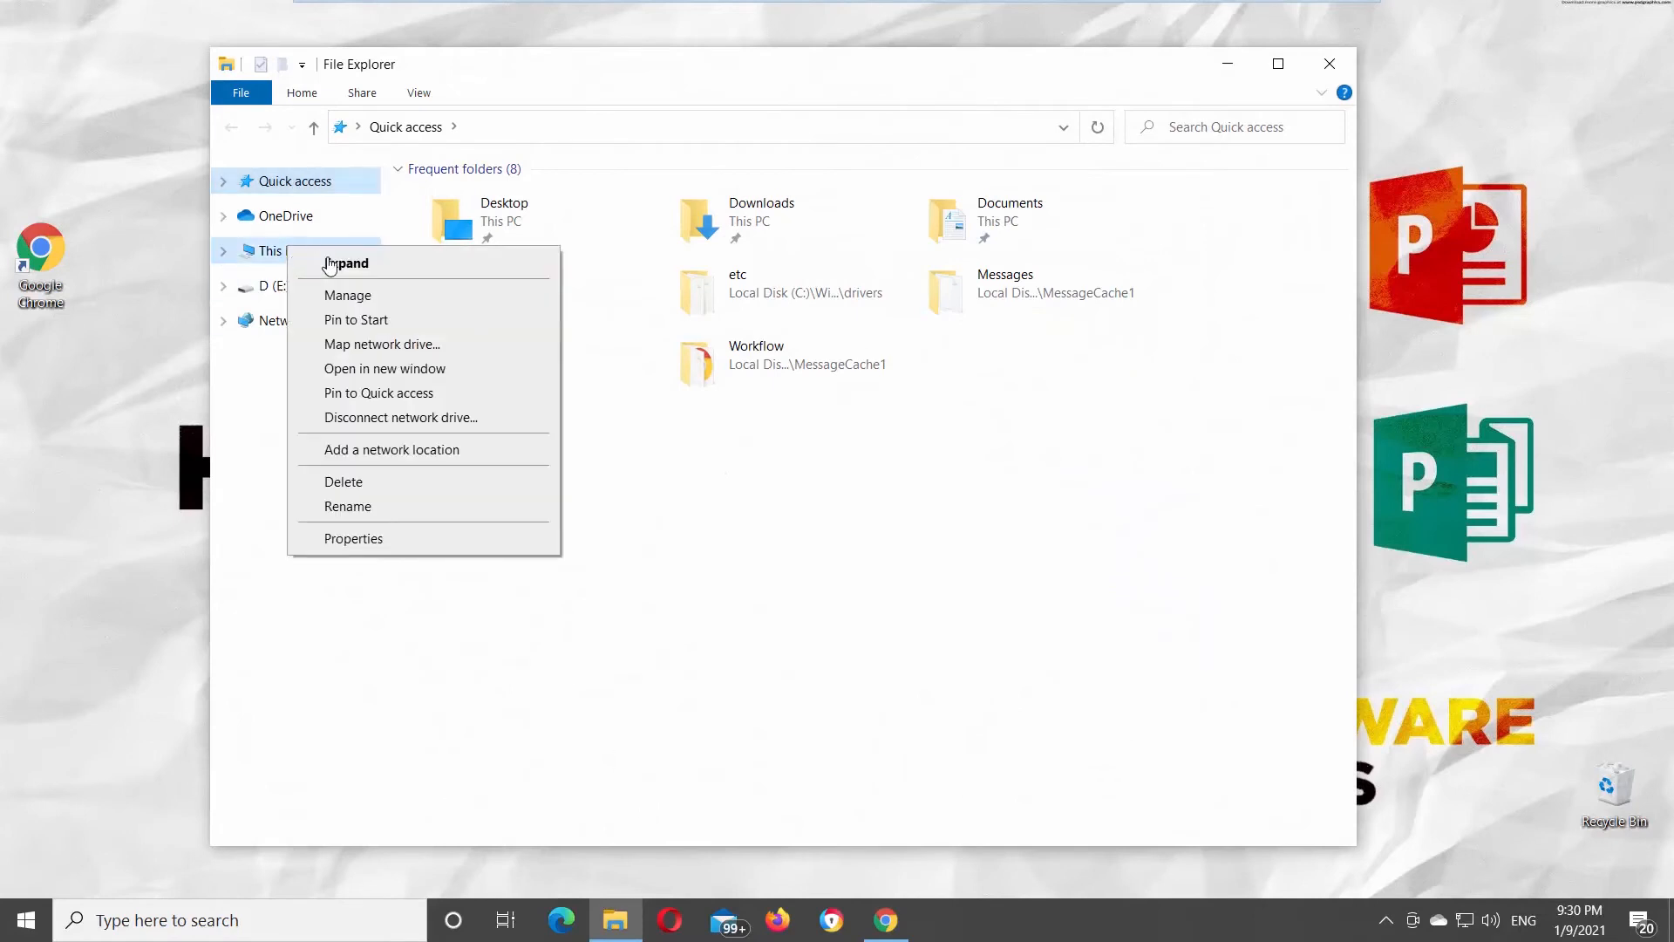
pyautogui.click(382, 343)
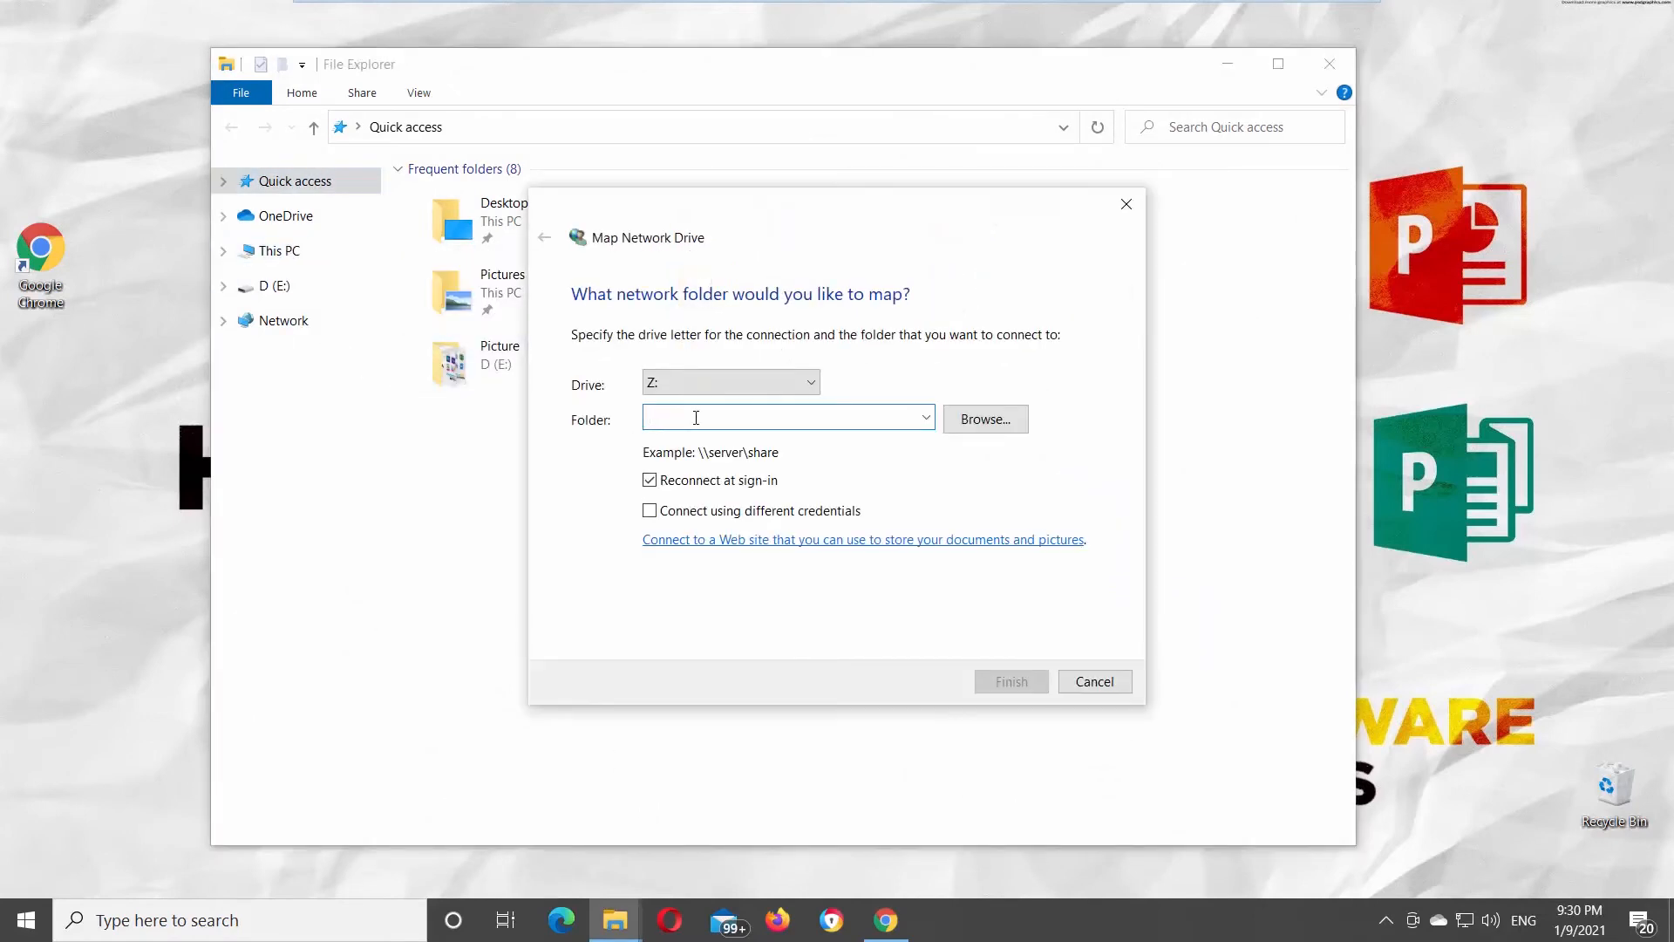
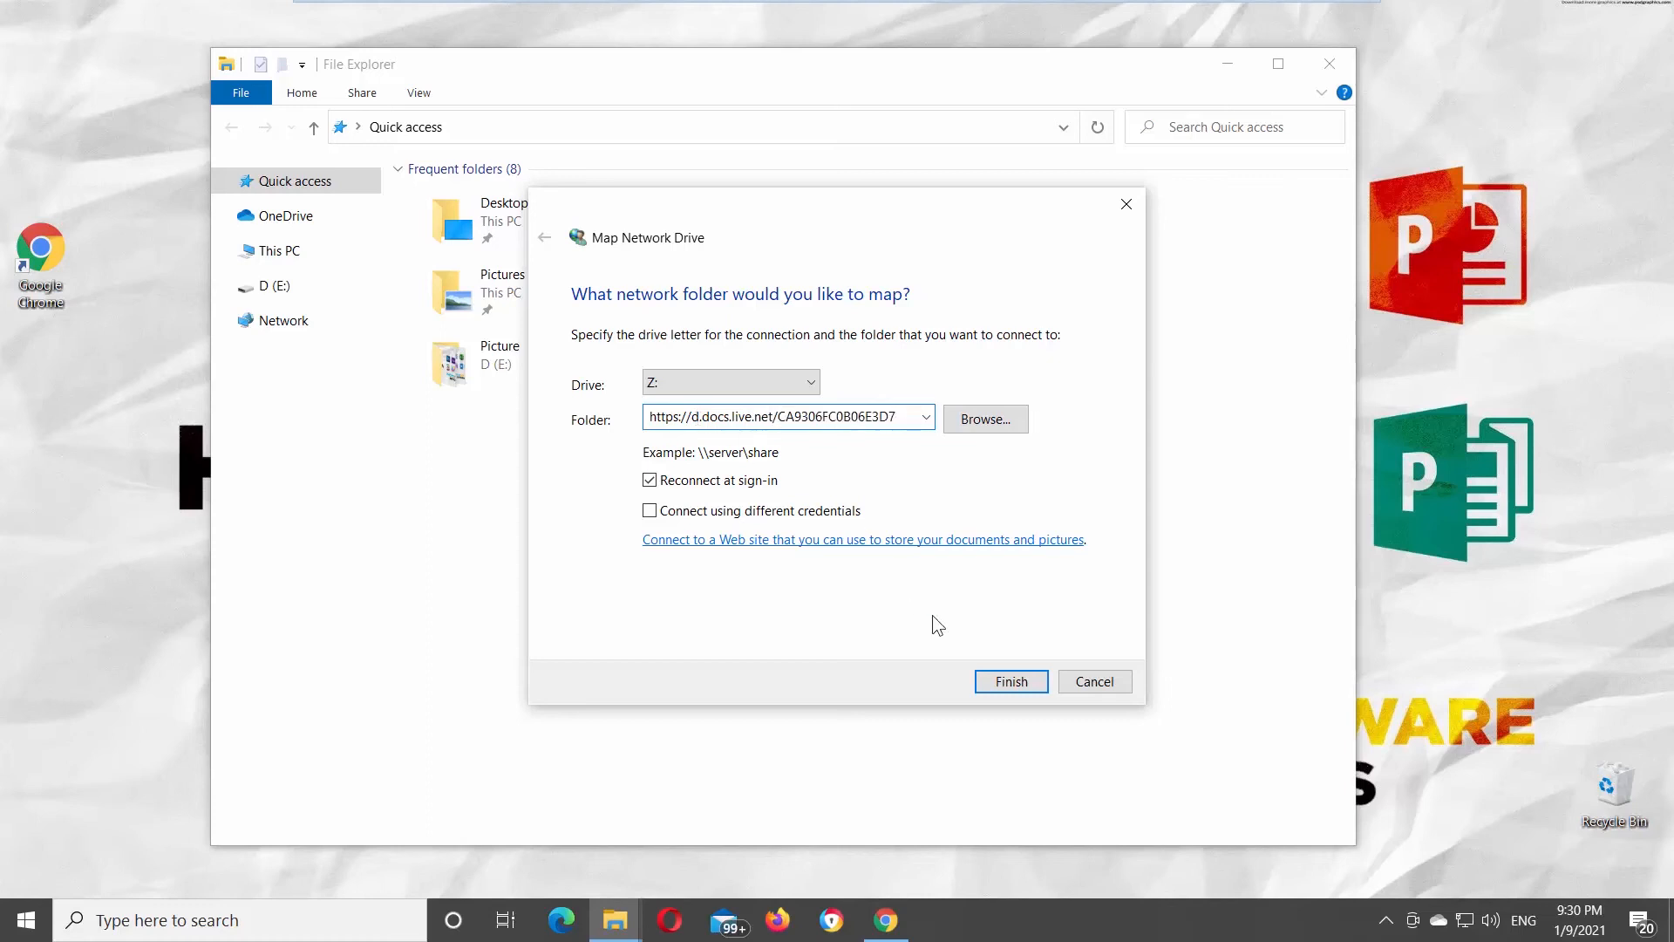
pyautogui.click(1009, 681)
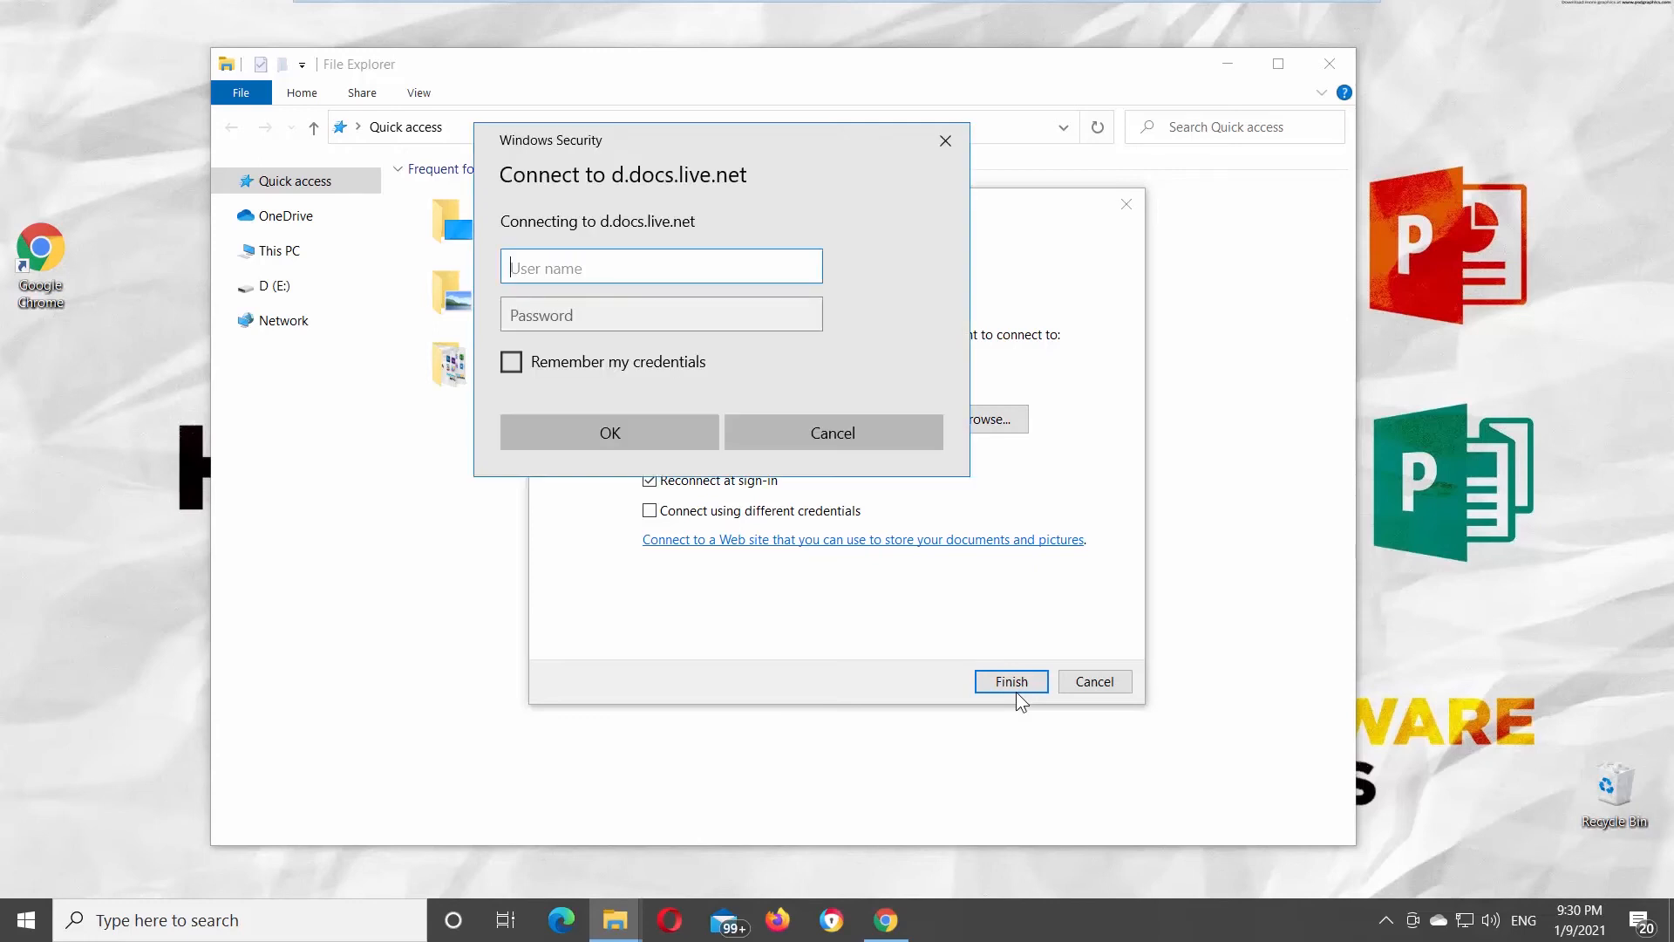
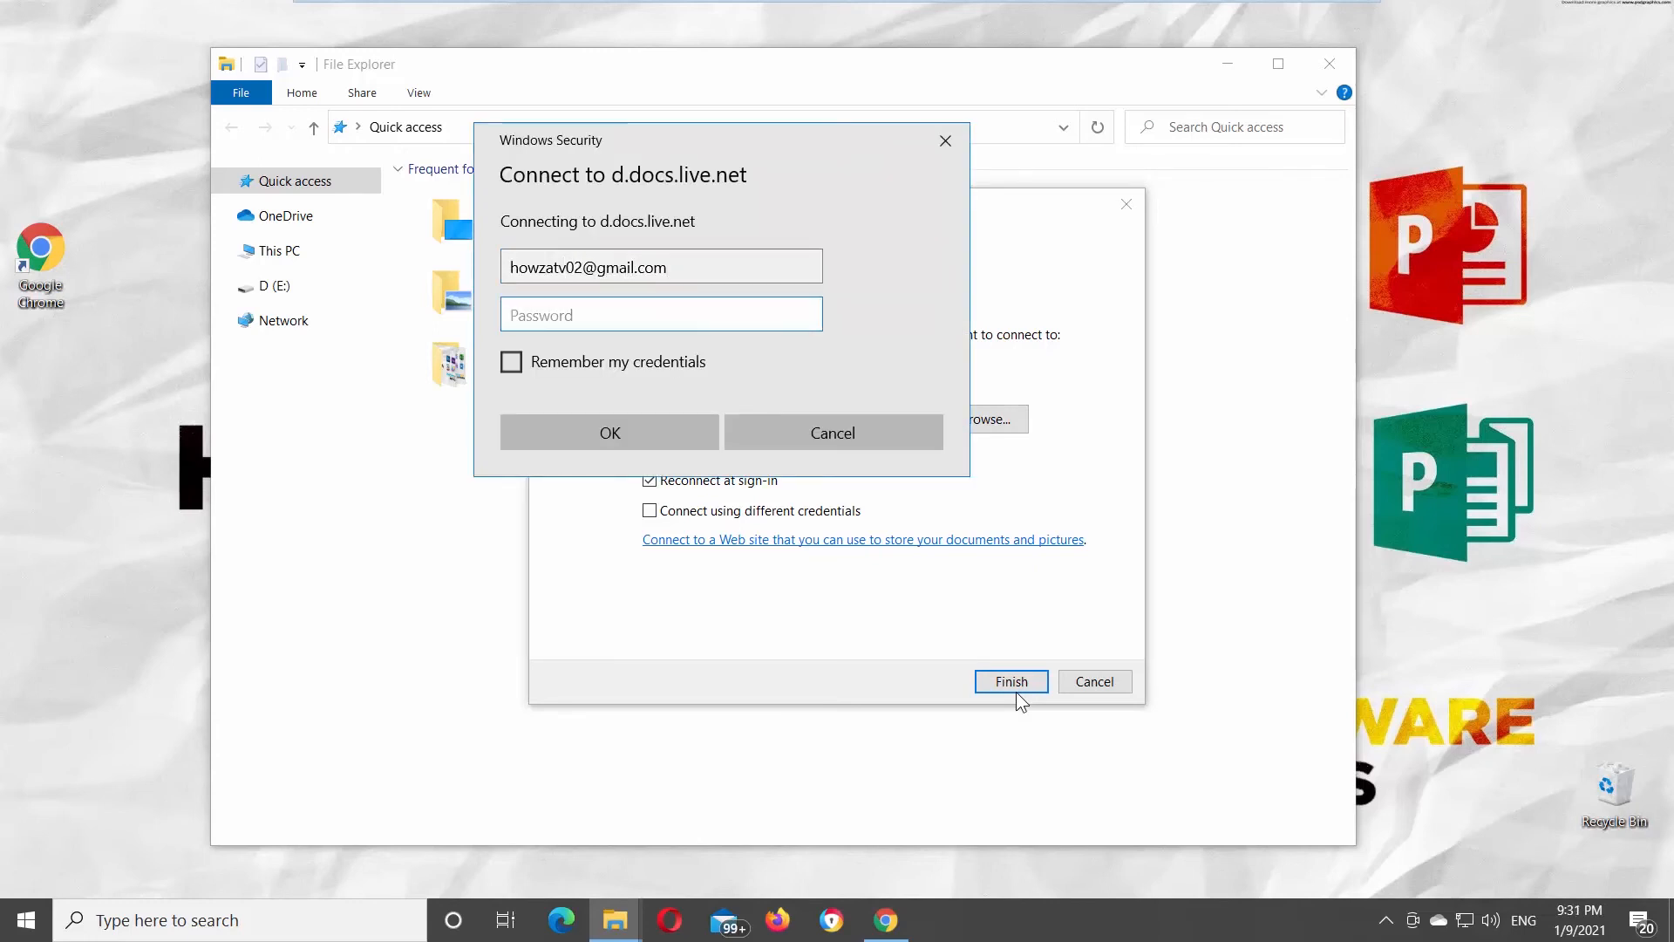
pyautogui.write('password')
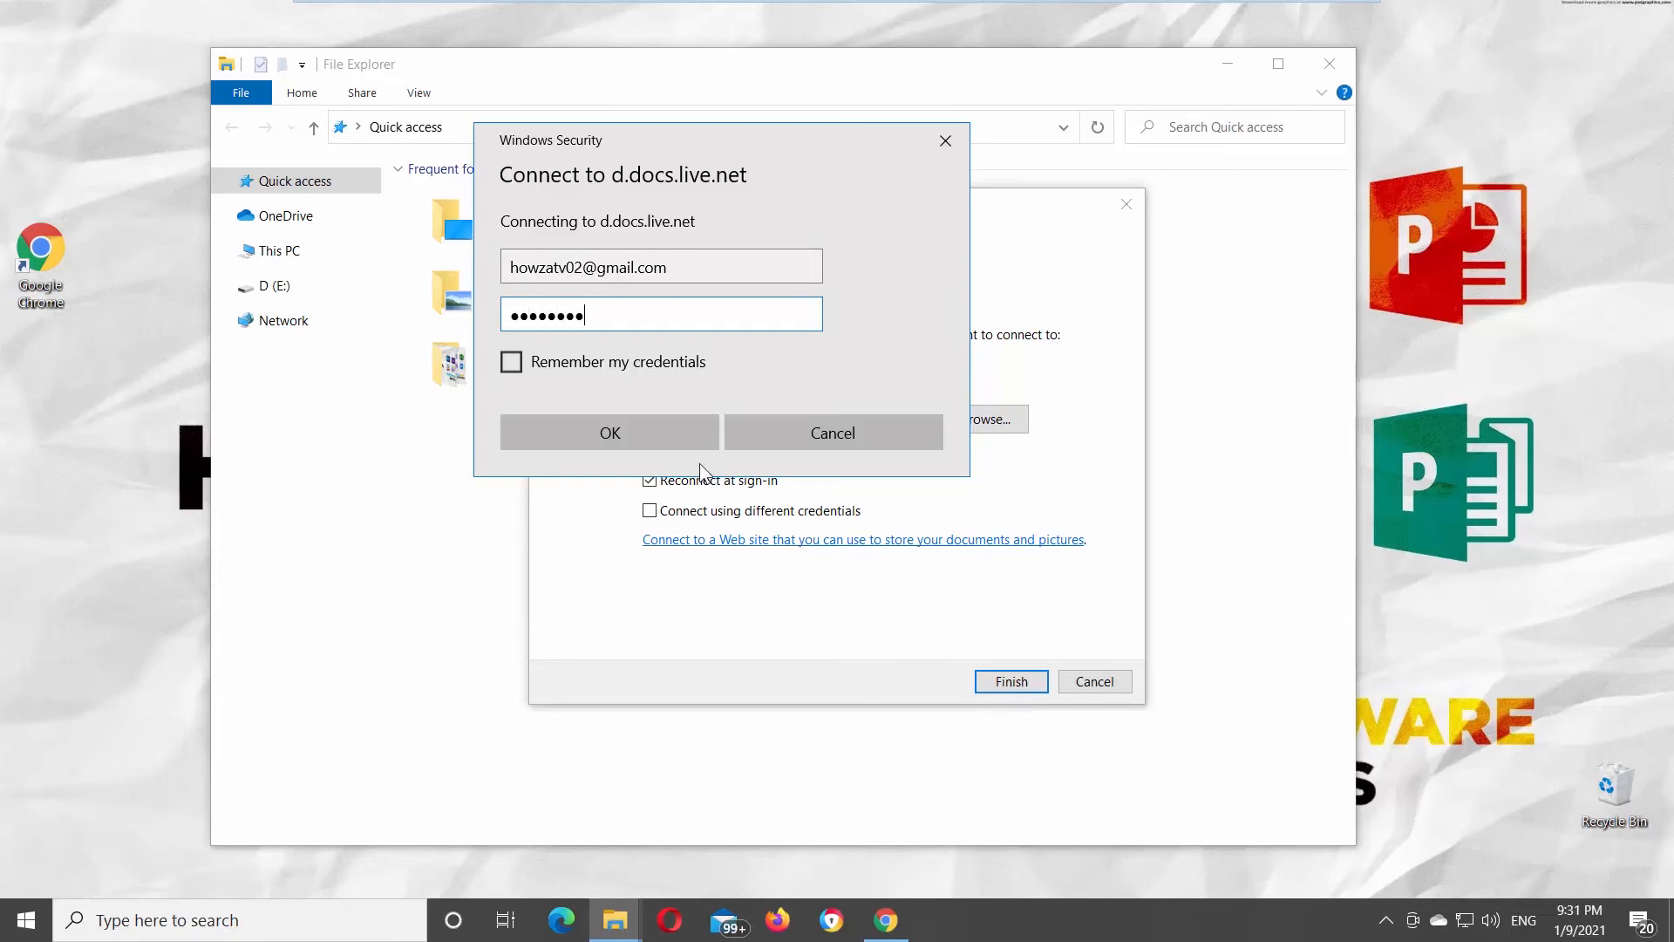
pyautogui.click(609, 432)
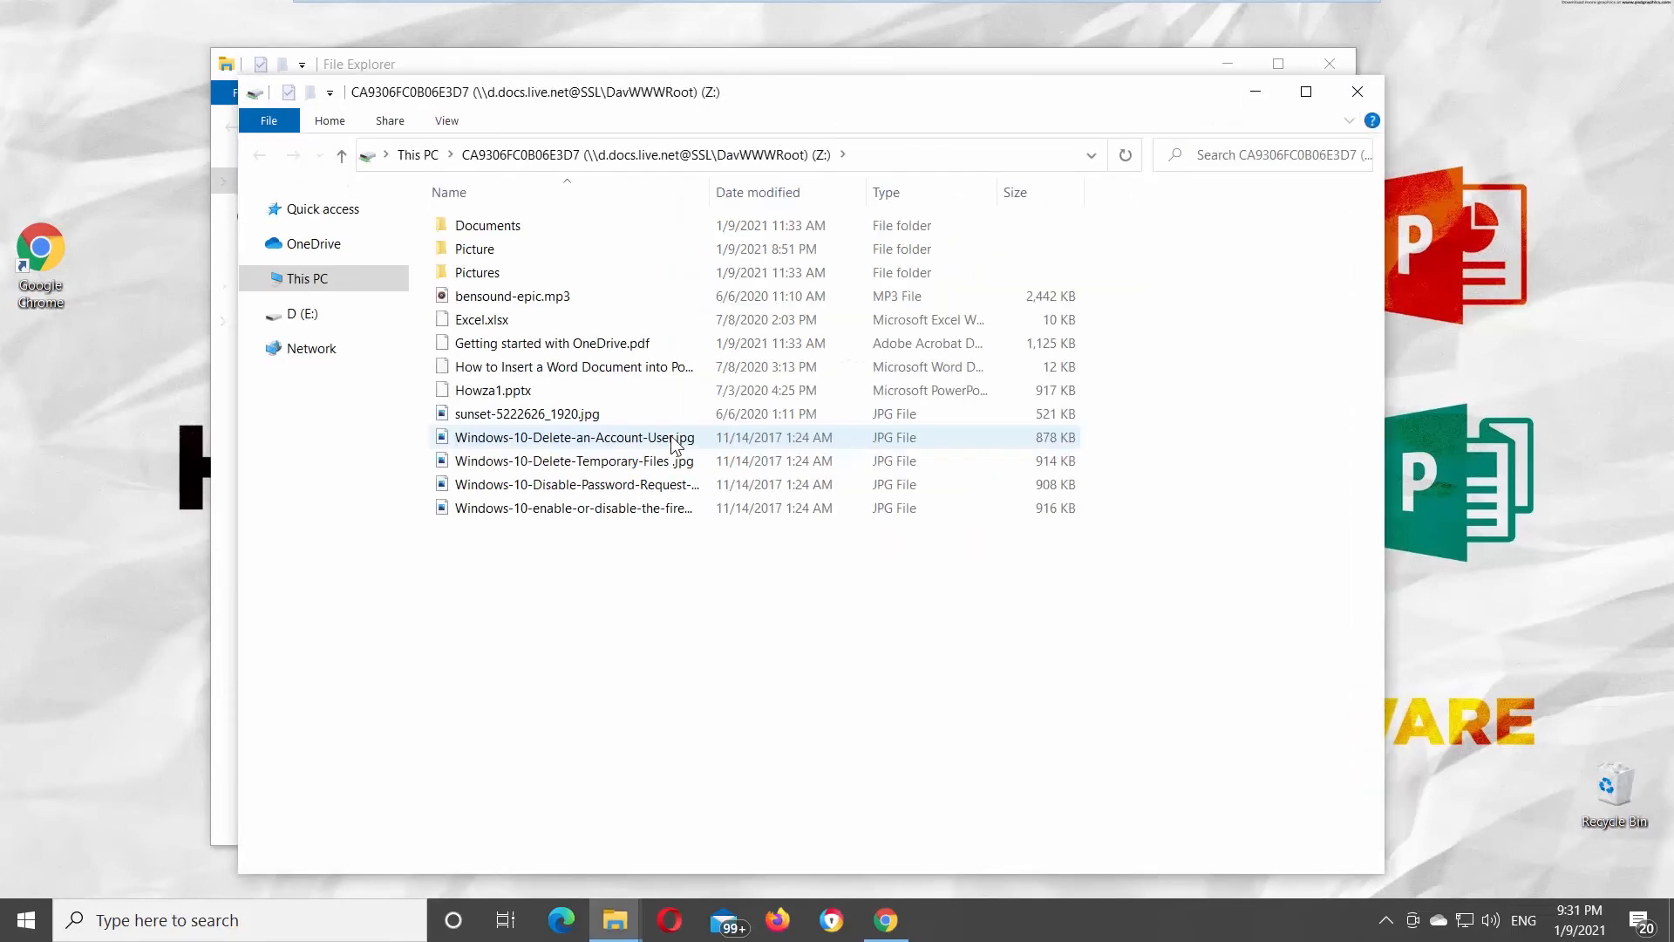
# Expand This PC to reveal drive Z:, then open and dismiss its context menu
pyautogui.click(309, 278)
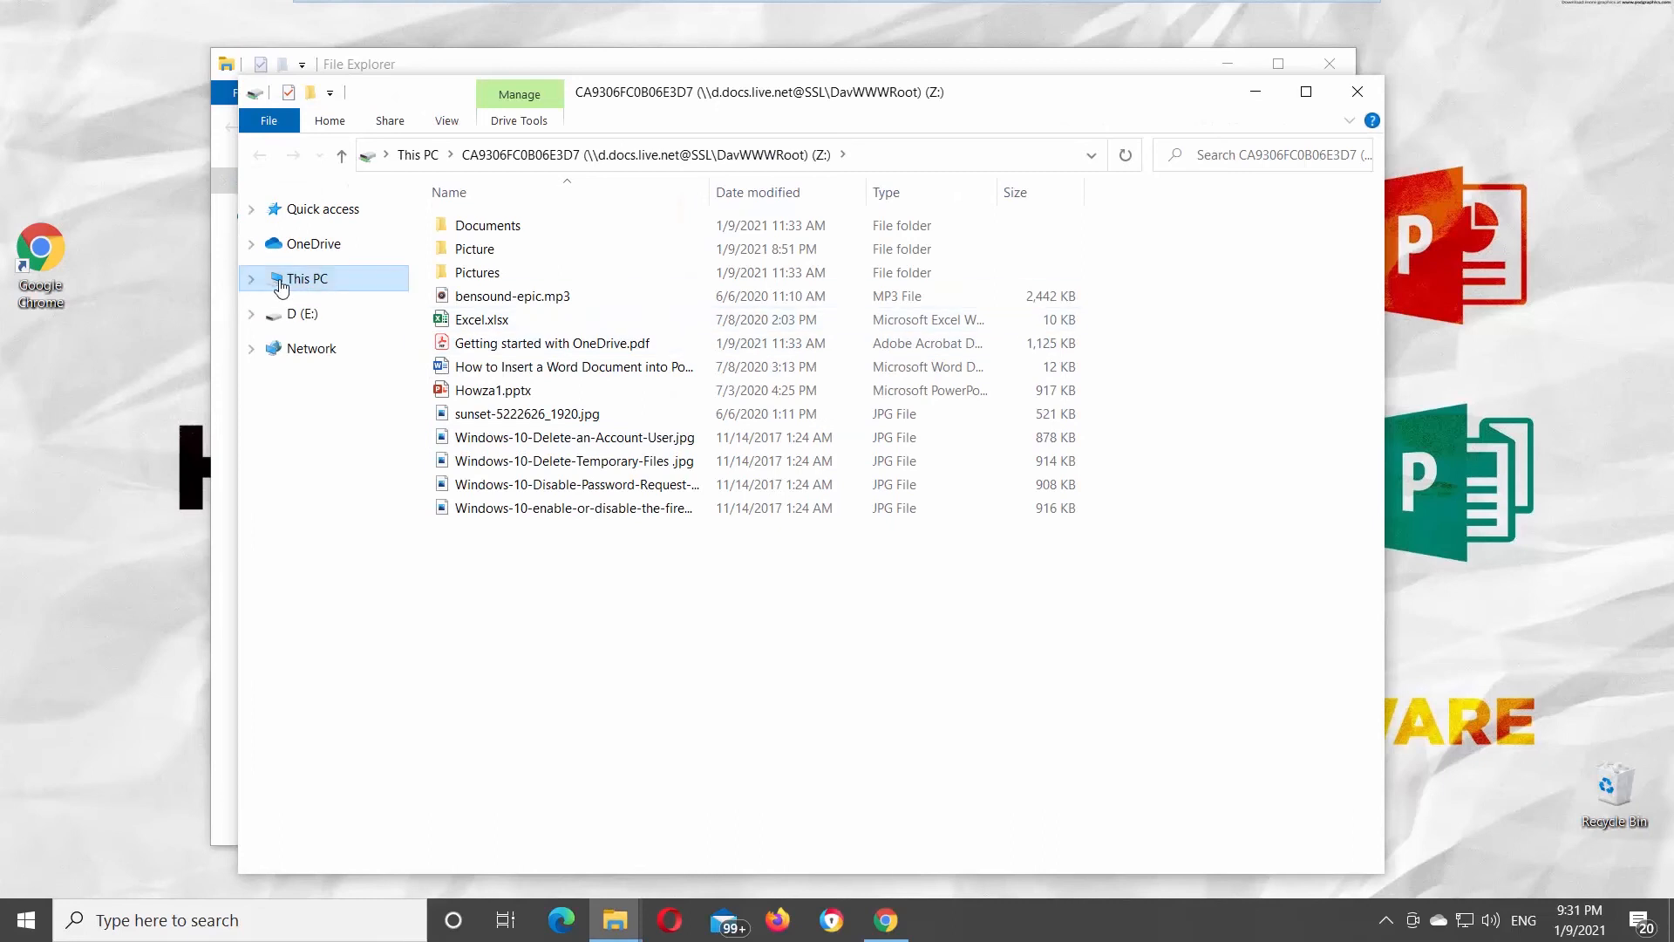
pyautogui.click(251, 279)
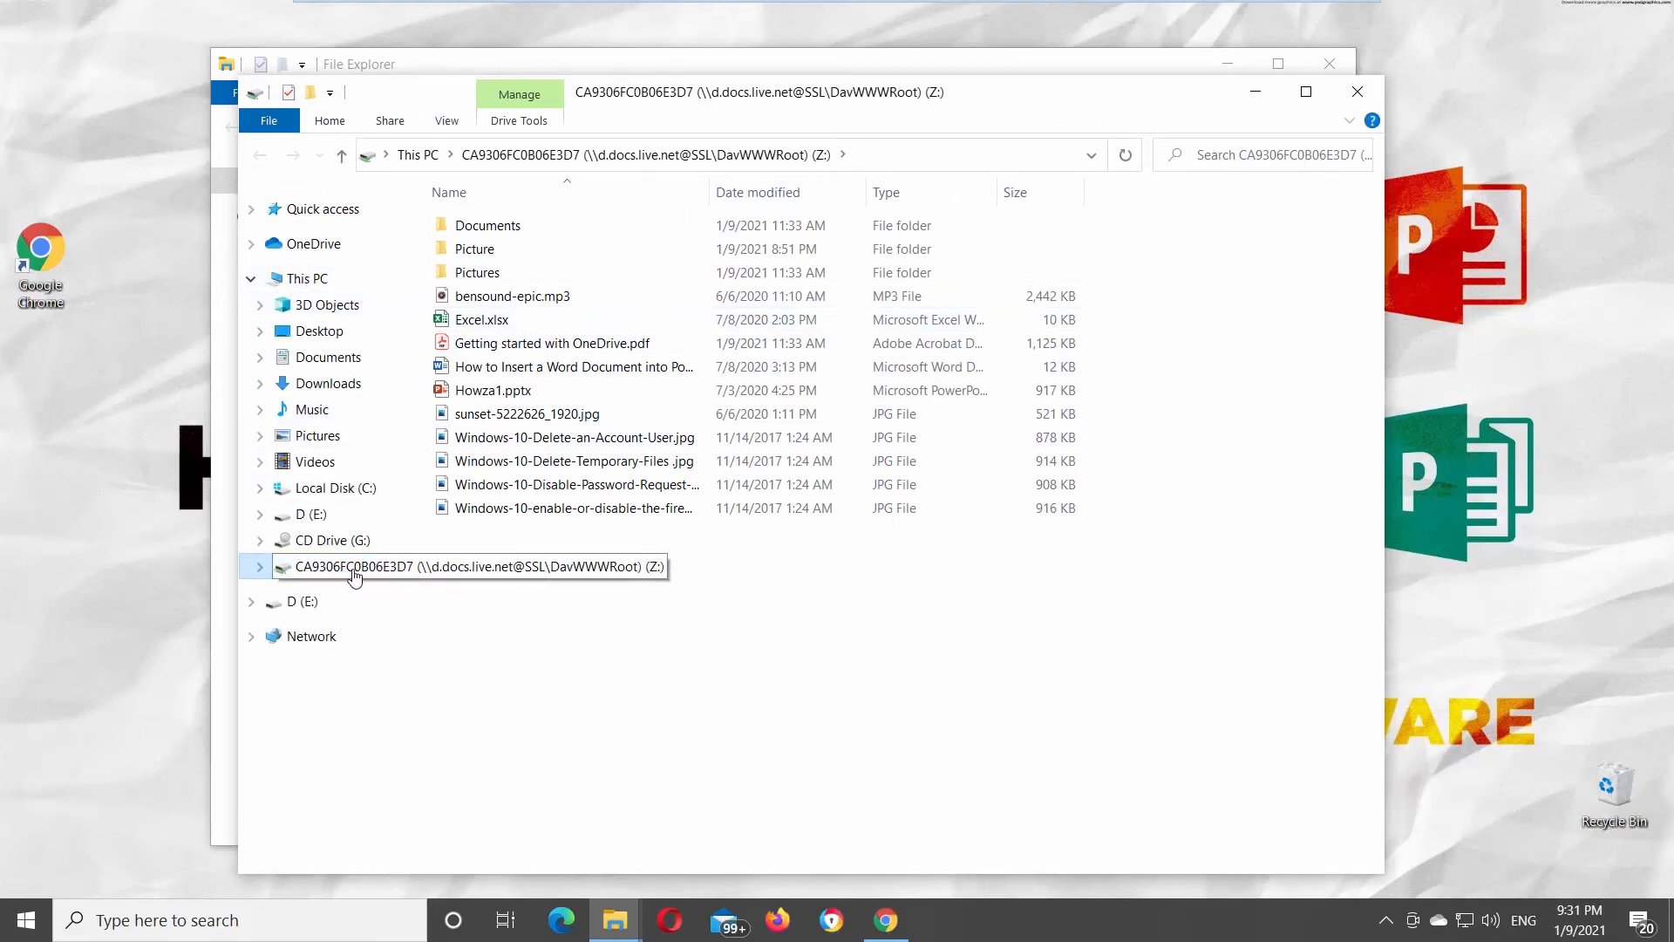
pyautogui.rightClick(356, 566)
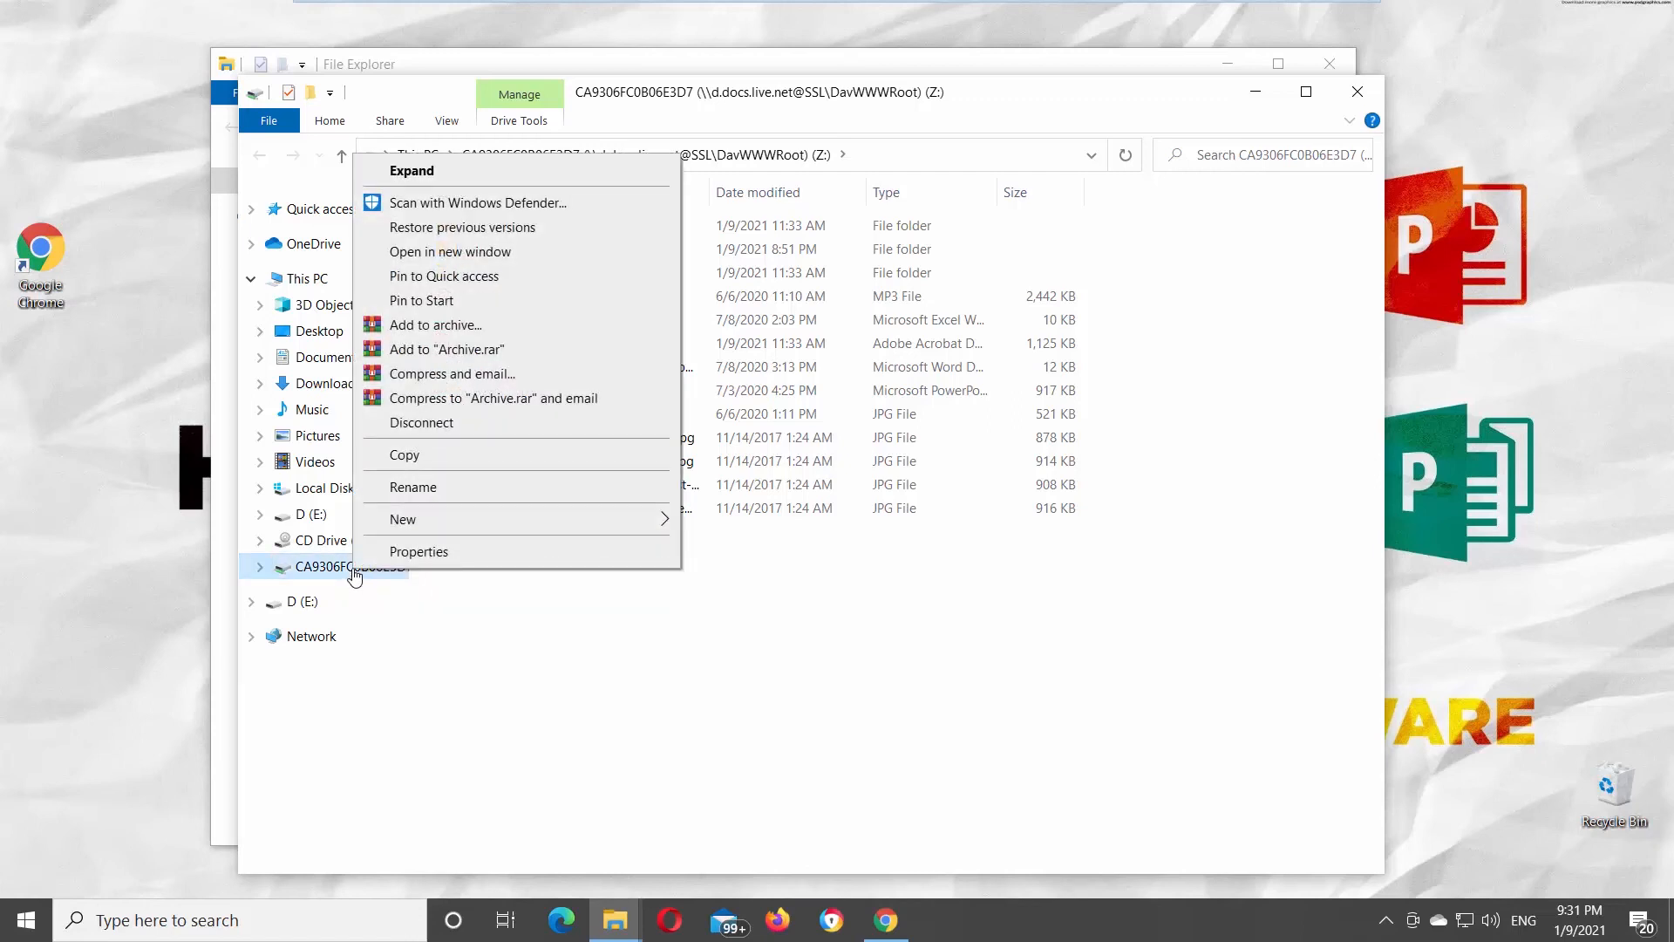
pyautogui.click(410, 170)
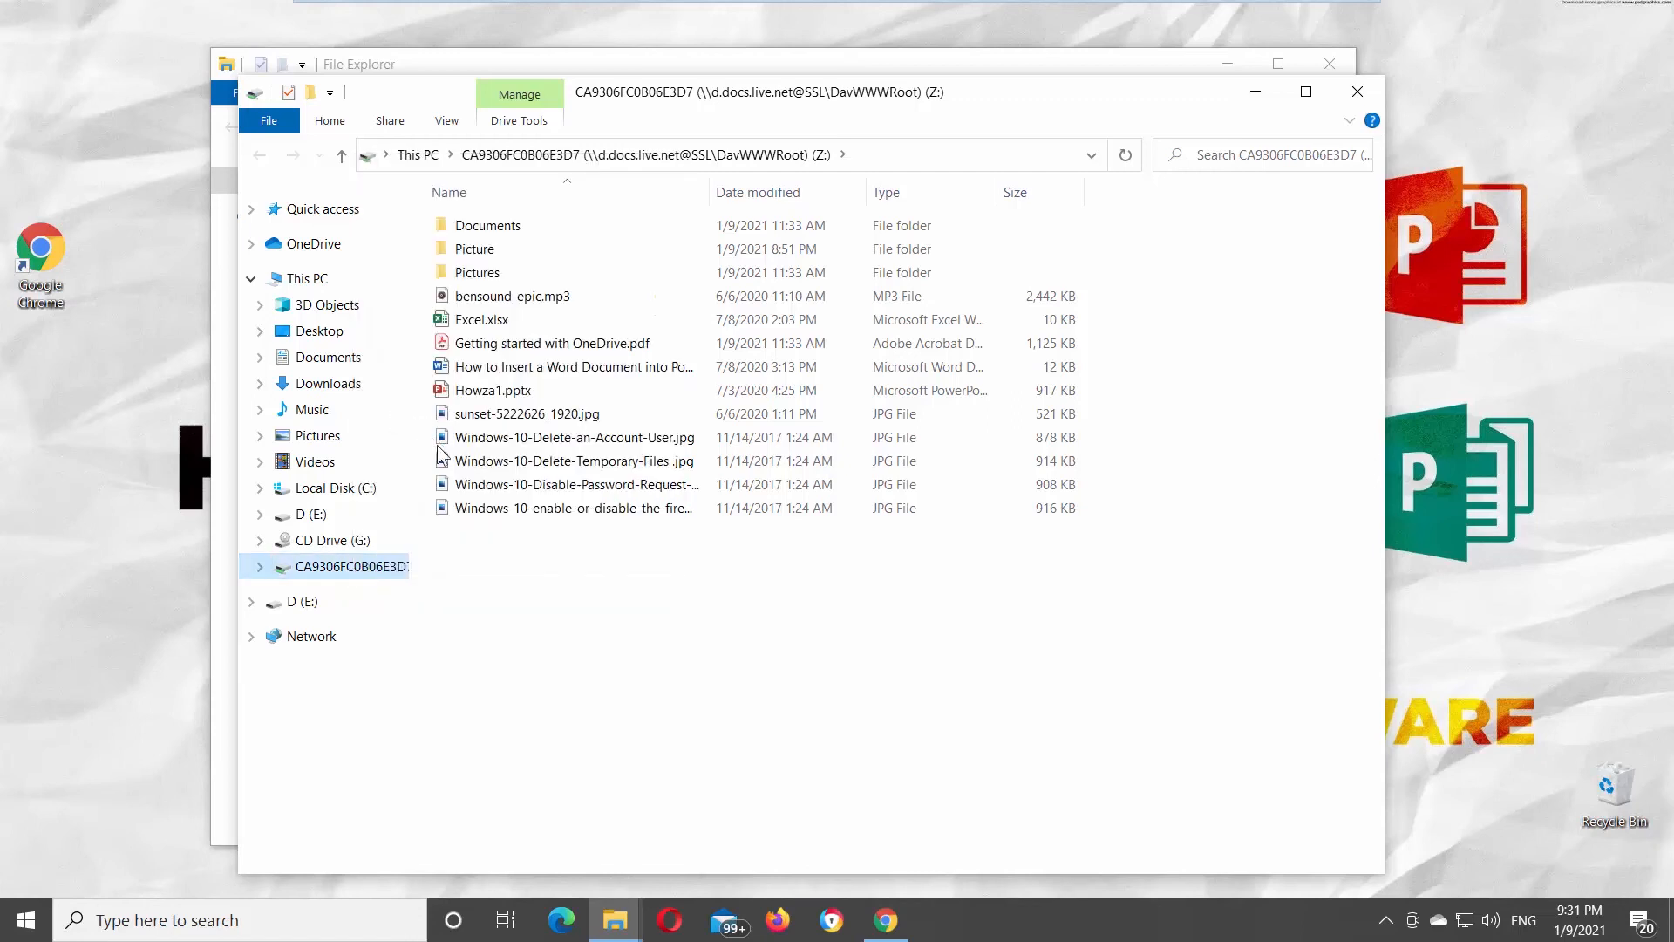